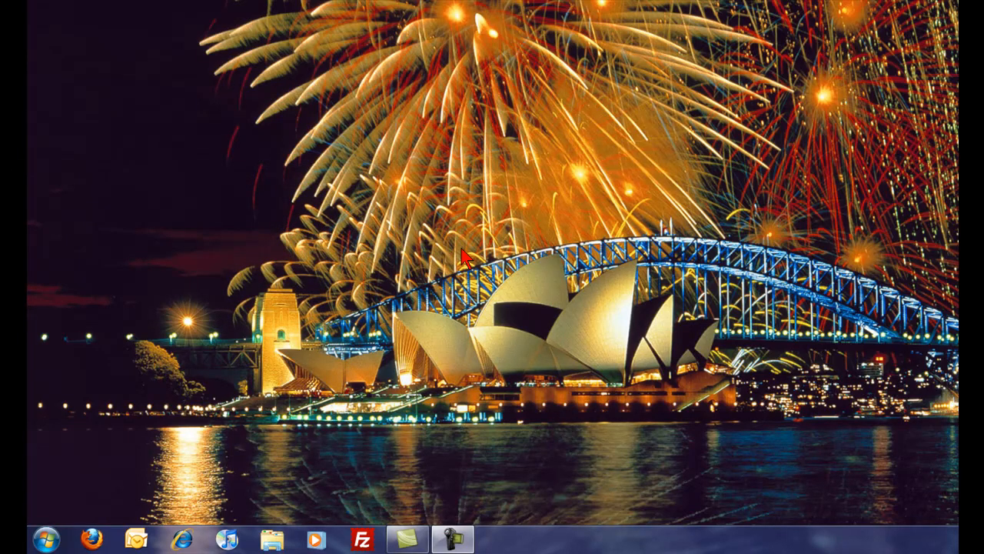
{"action": "mouse_move", "coordinate": [136, 458]}
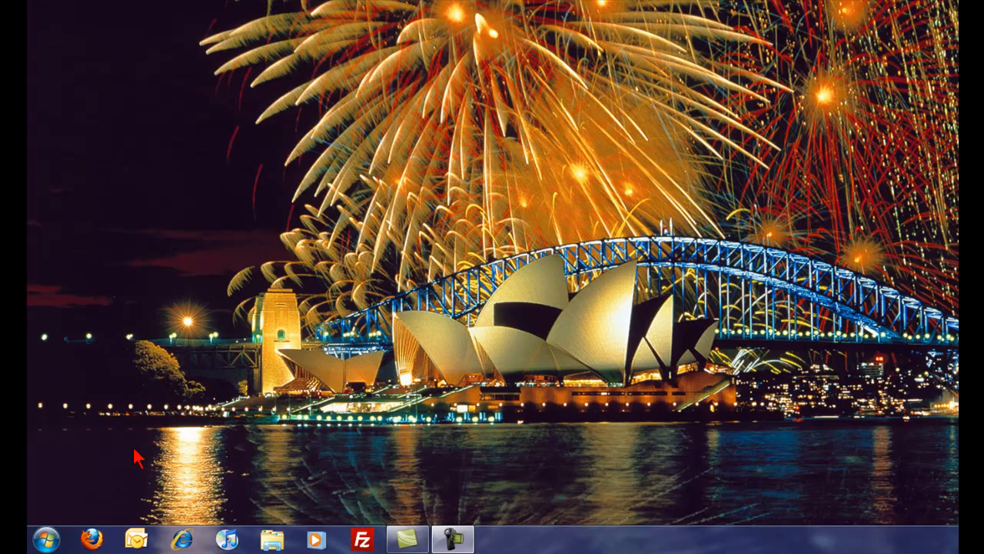
Open the C:\Windows\Globalization\MCT folder from the Start menu search
{"action": "left_click", "coordinate": [44, 537]}
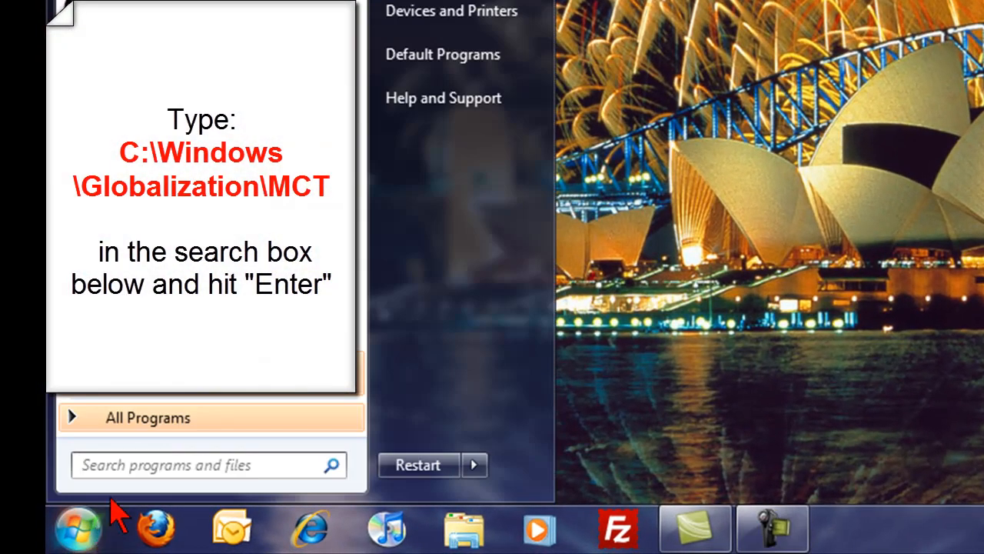
{"action": "mouse_move", "coordinate": [123, 473]}
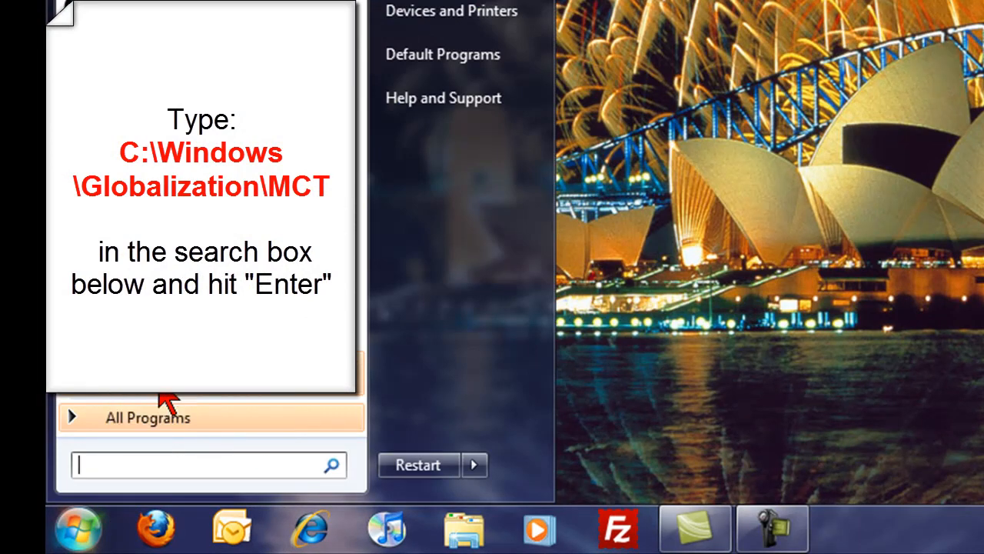
{"action": "type", "text": "C:\\Windows\\Globalization\\MCT"}
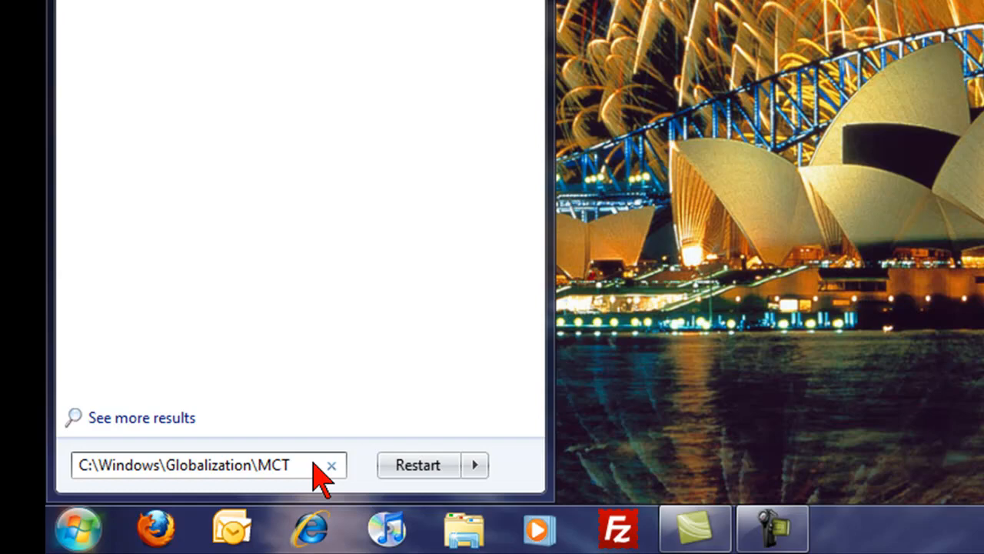
{"action": "key", "text": "Return"}
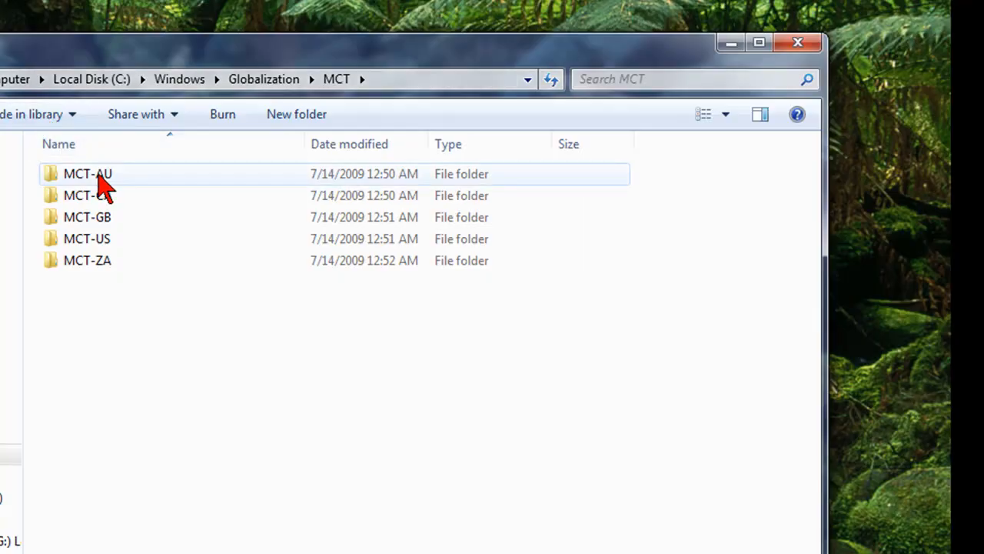
{"action": "mouse_move", "coordinate": [119, 189]}
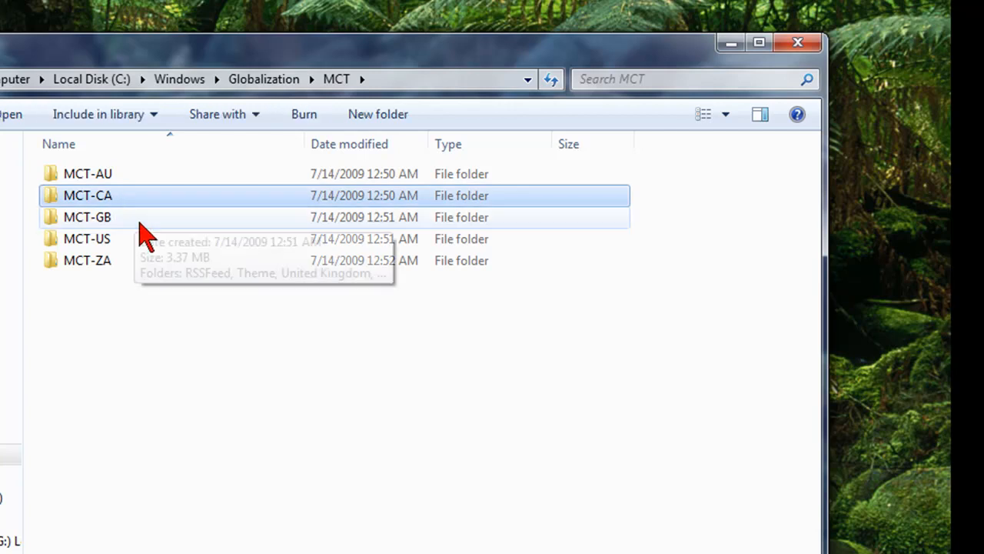
Browse the Canada wallpapers in MCT-CA, including CA-wp2 and CA-wp3, then open MCT-AU
{"action": "double_click", "coordinate": [87, 196]}
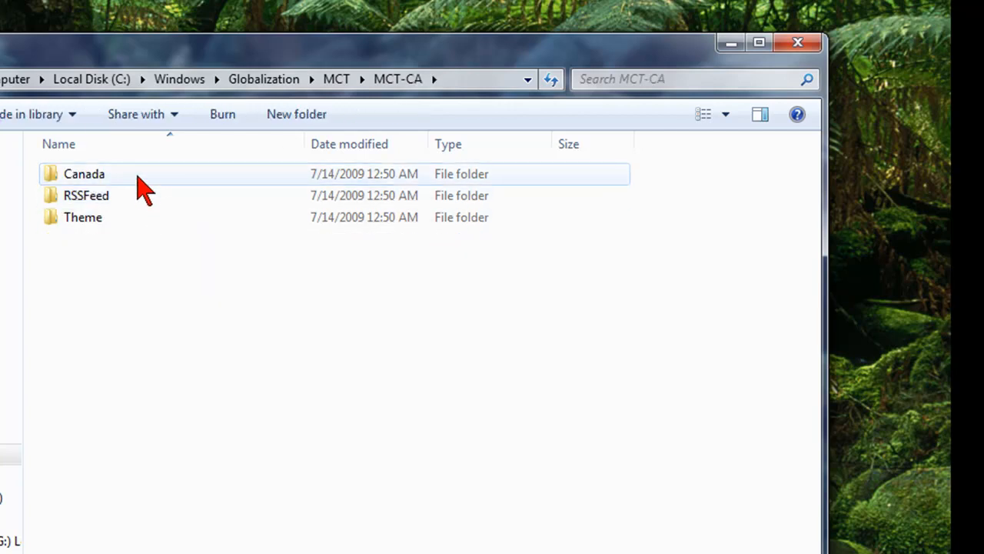
{"action": "double_click", "coordinate": [84, 174]}
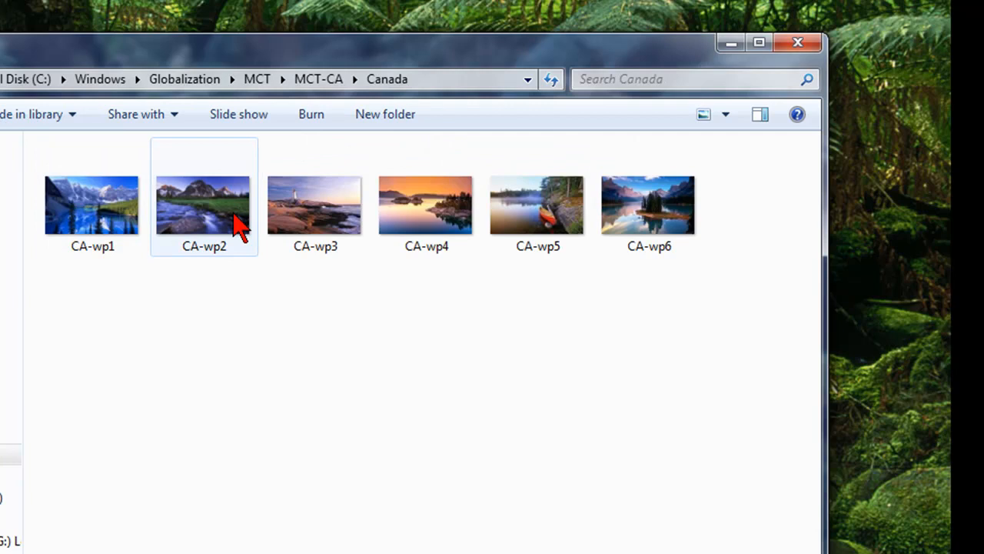
{"action": "left_click", "coordinate": [315, 204]}
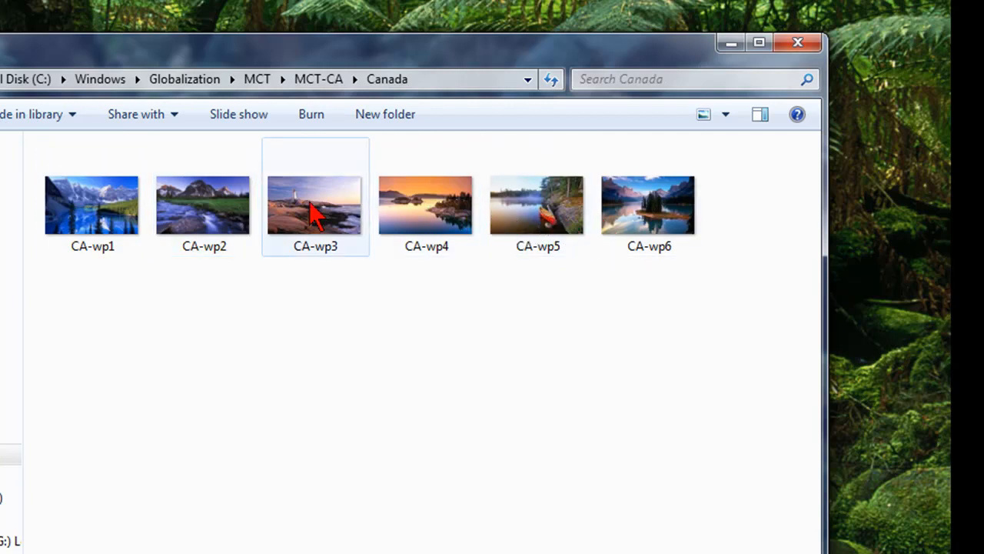
{"action": "left_click", "coordinate": [318, 79]}
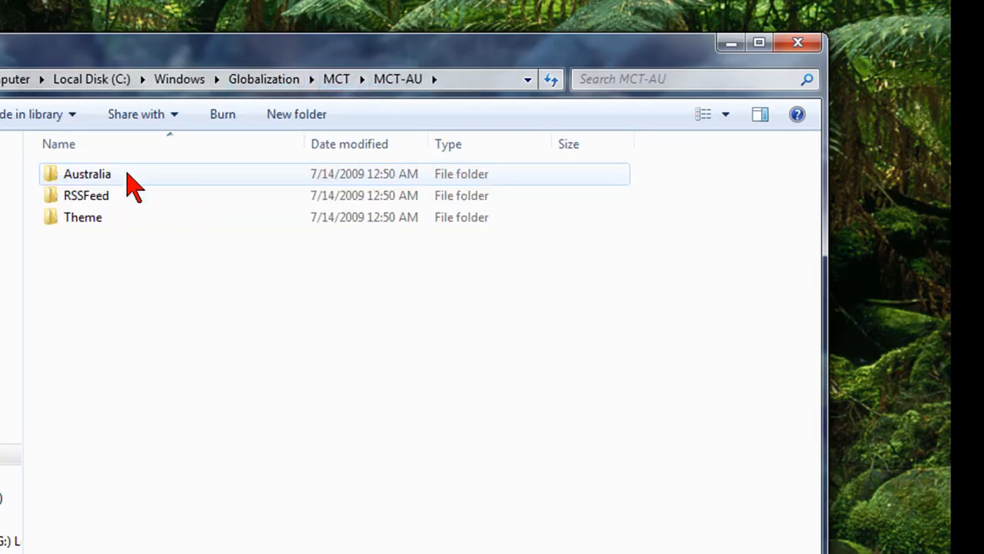
Browse the Australia wallpapers AU-wp1 to AU-wp6, then return to the MCT folder
{"action": "double_click", "coordinate": [87, 173]}
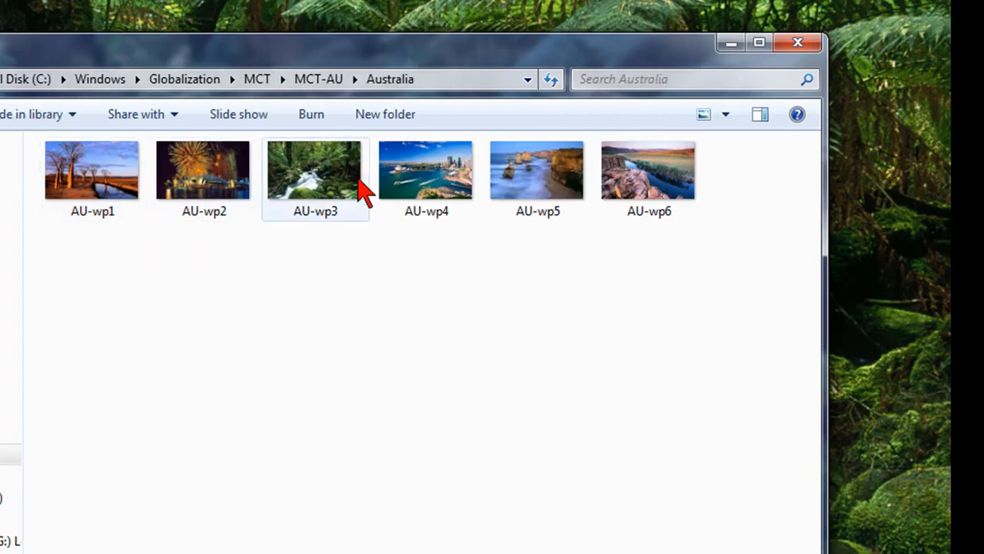
{"action": "left_click", "coordinate": [538, 169]}
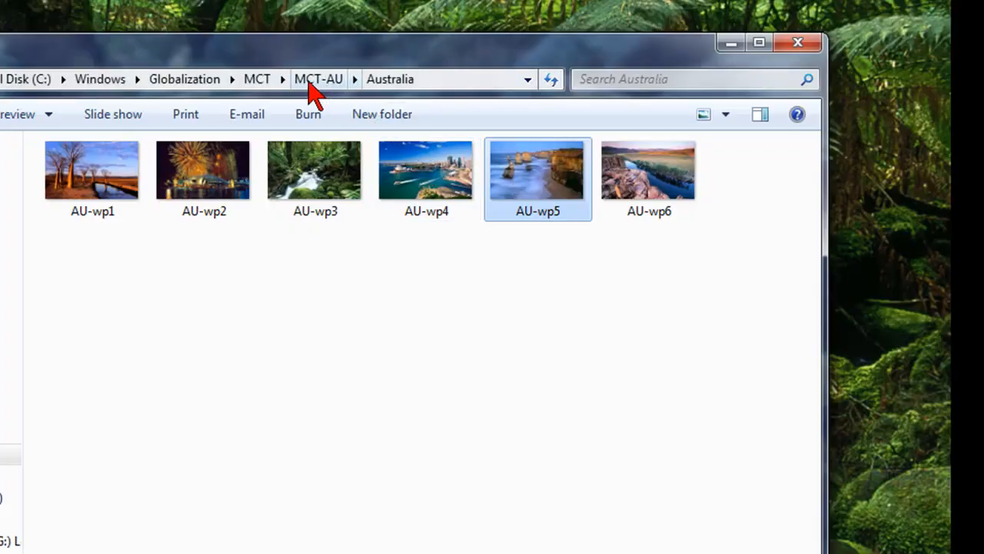
{"action": "left_click", "coordinate": [256, 78]}
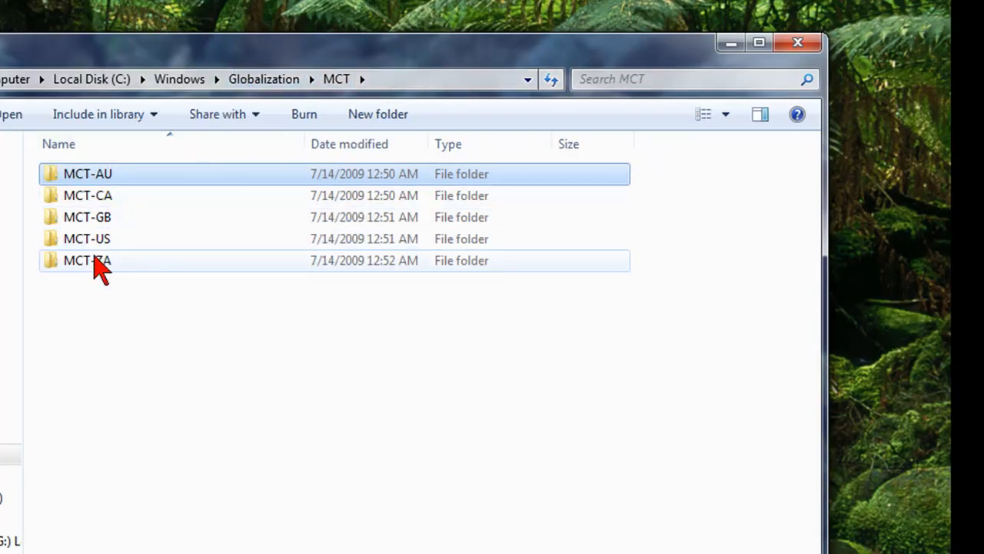
Browse the South Africa wallpapers in MCT-ZA, then return to the MCT folder
{"action": "double_click", "coordinate": [87, 260]}
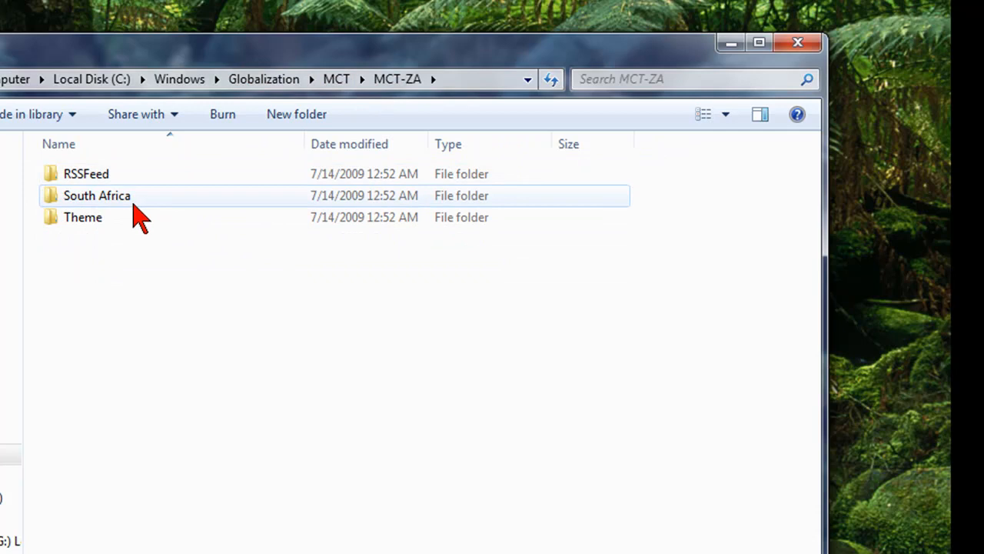
{"action": "double_click", "coordinate": [97, 196]}
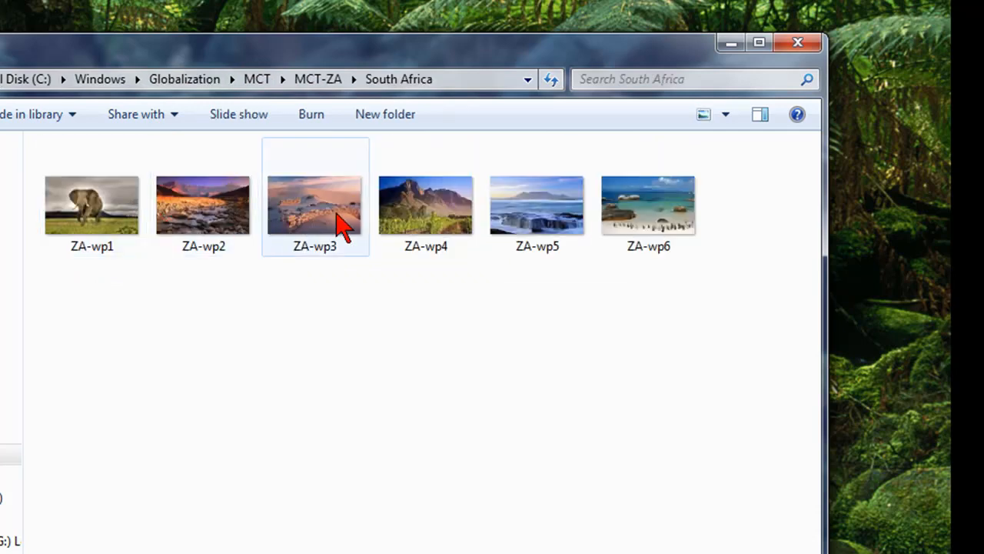
{"action": "mouse_move", "coordinate": [318, 78]}
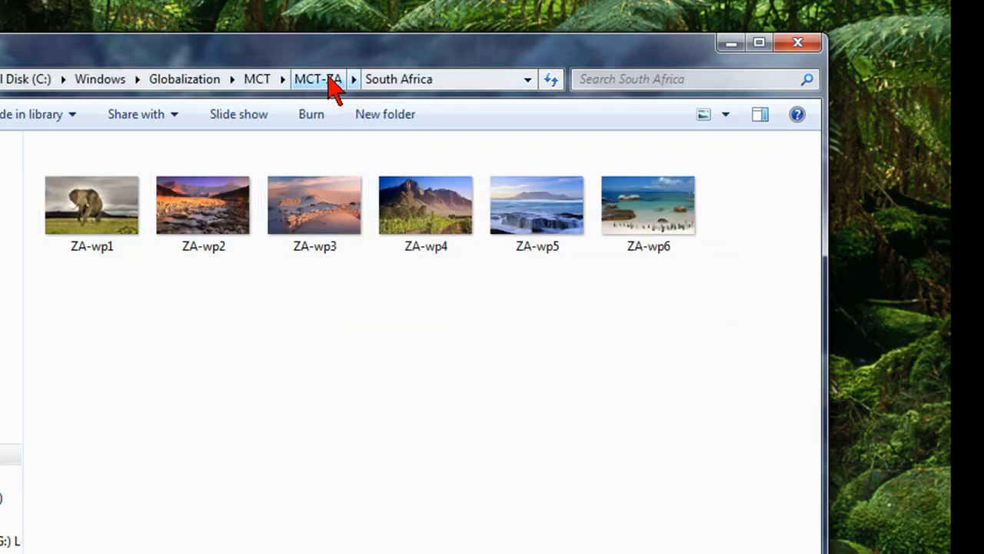
{"action": "left_click", "coordinate": [318, 79]}
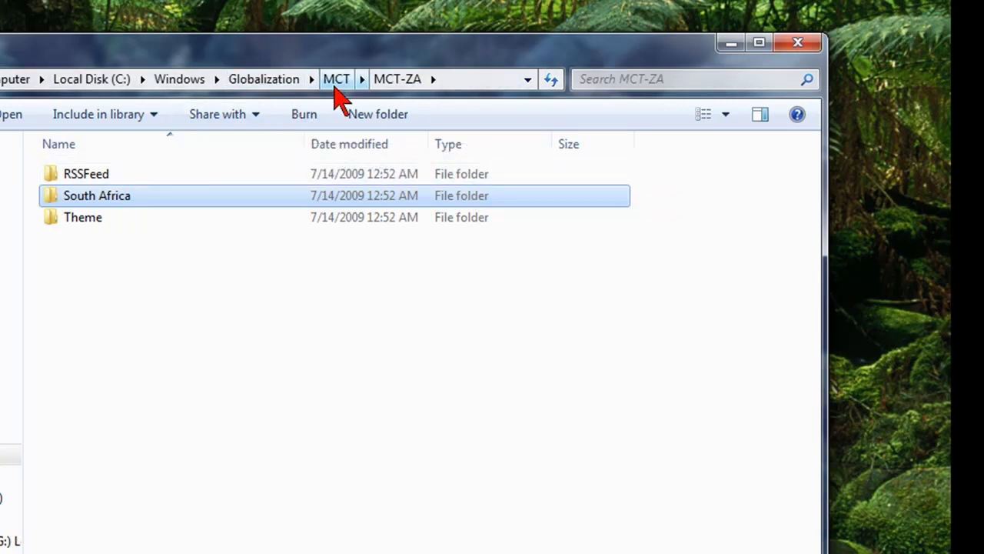
{"action": "left_click", "coordinate": [336, 78]}
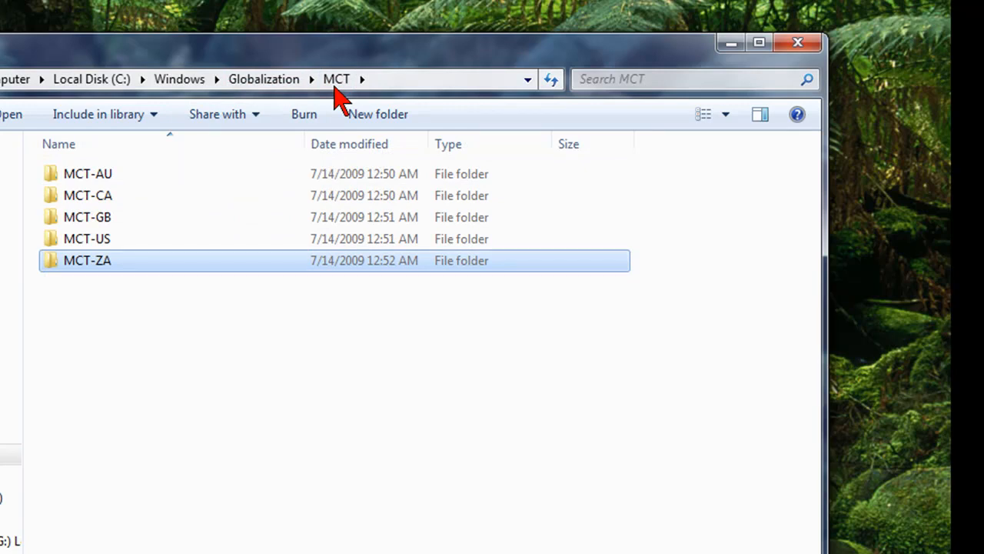
{"action": "mouse_move", "coordinate": [115, 204]}
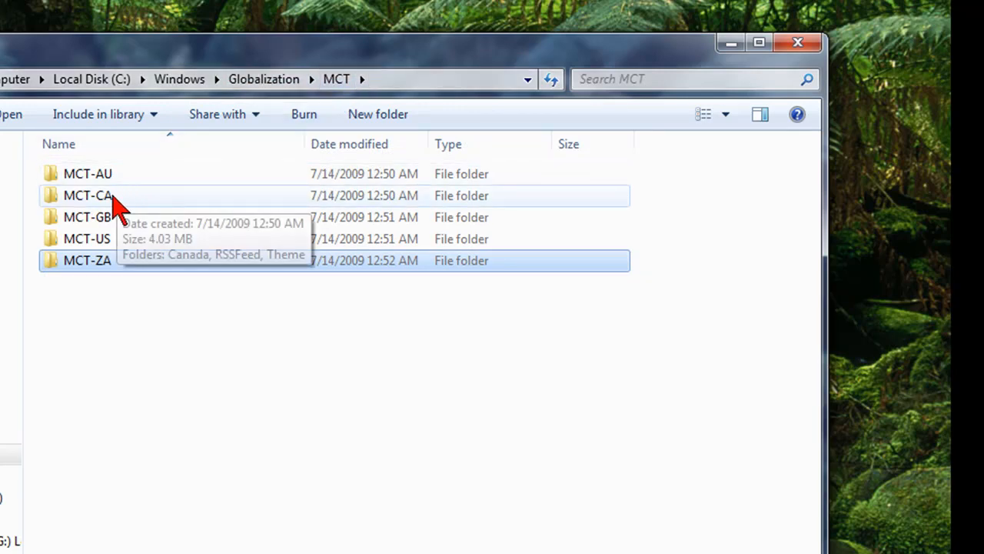
Apply the CA theme from MCT-CA's Theme folder in Personalization, then return to MCT
{"action": "double_click", "coordinate": [87, 195]}
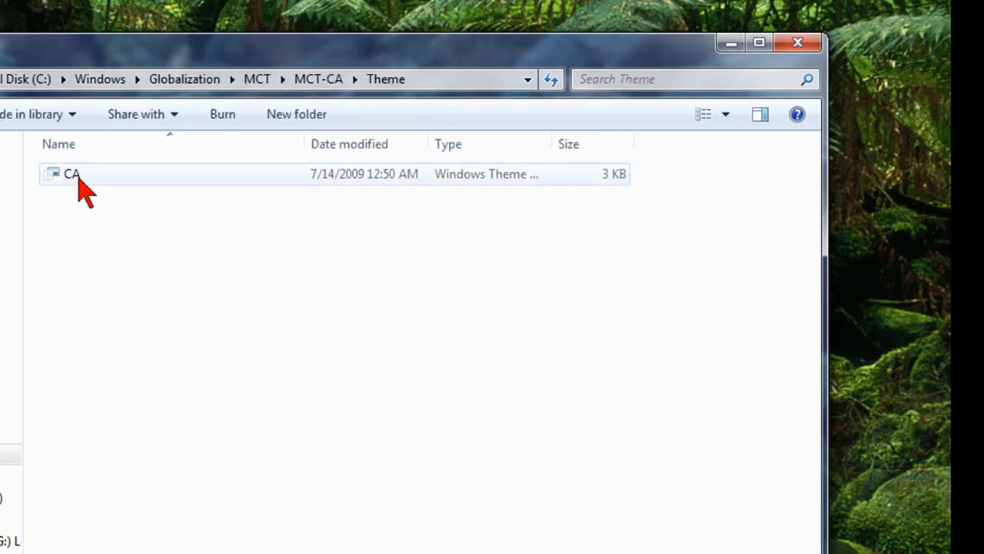
{"action": "mouse_move", "coordinate": [130, 190]}
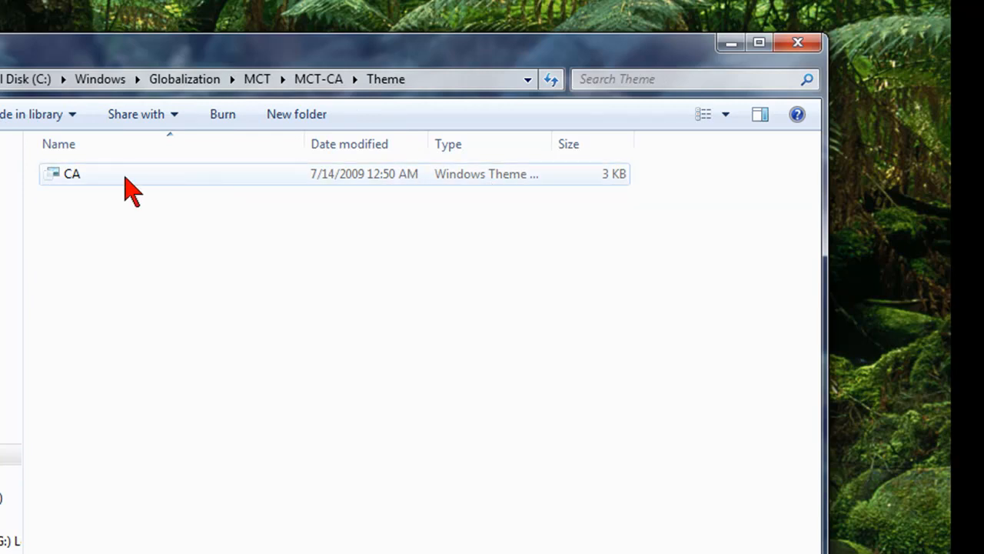
{"action": "double_click", "coordinate": [72, 173]}
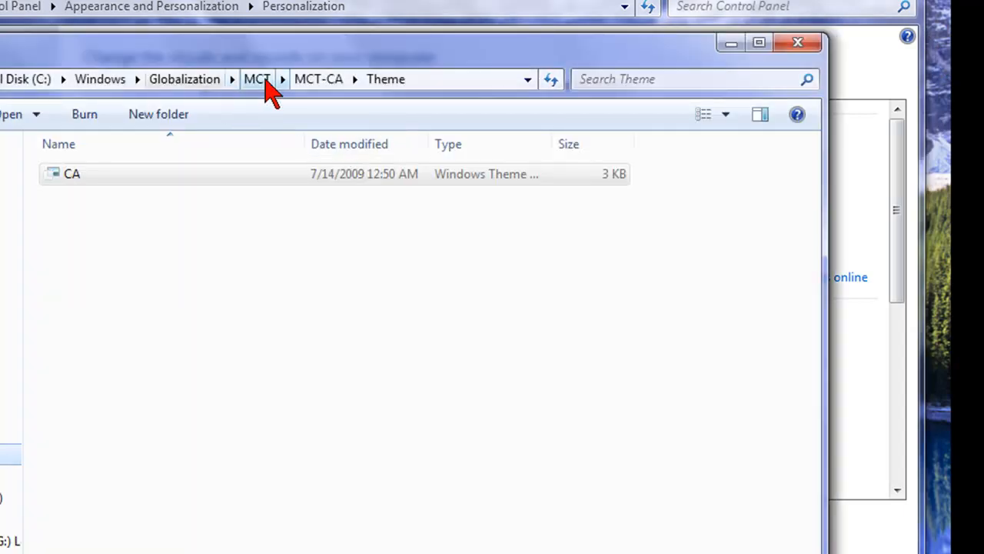
{"action": "left_click", "coordinate": [257, 78]}
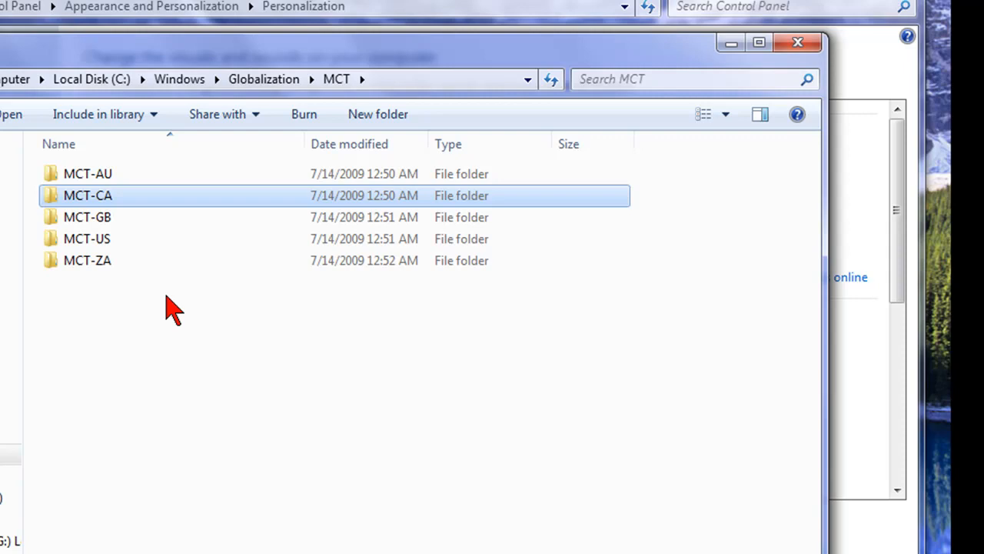